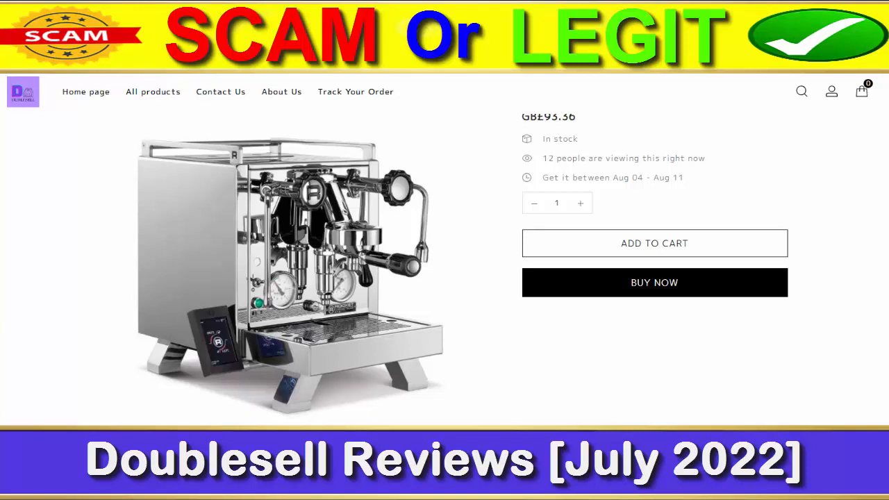
Scroll past the Add to Cart and Buy Now buttons to the DETAILS heading
{"action": "scroll", "scroll_direction": "down", "scroll_amount": 3}
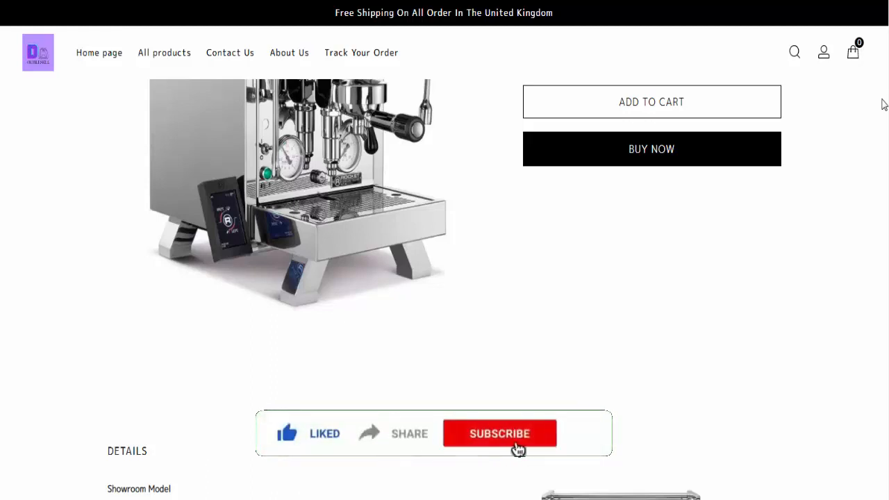
{"action": "left_click", "coordinate": [500, 433]}
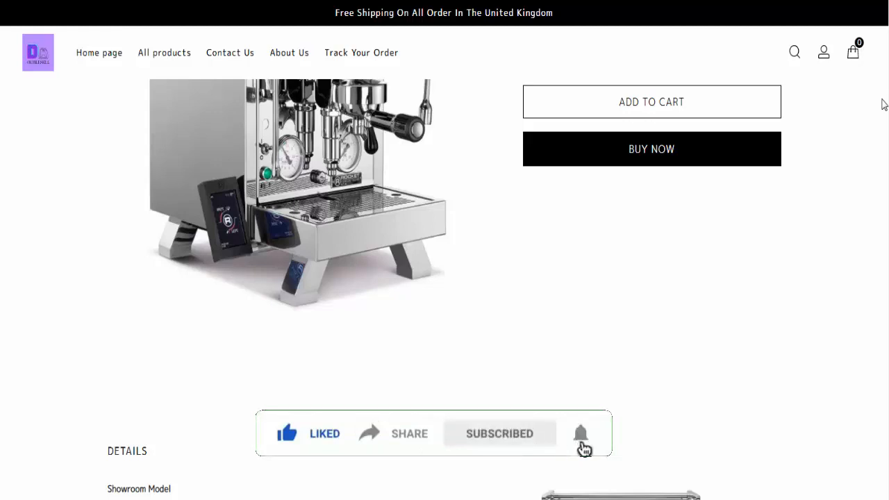
{"action": "scroll", "scroll_direction": "down", "scroll_amount": 3}
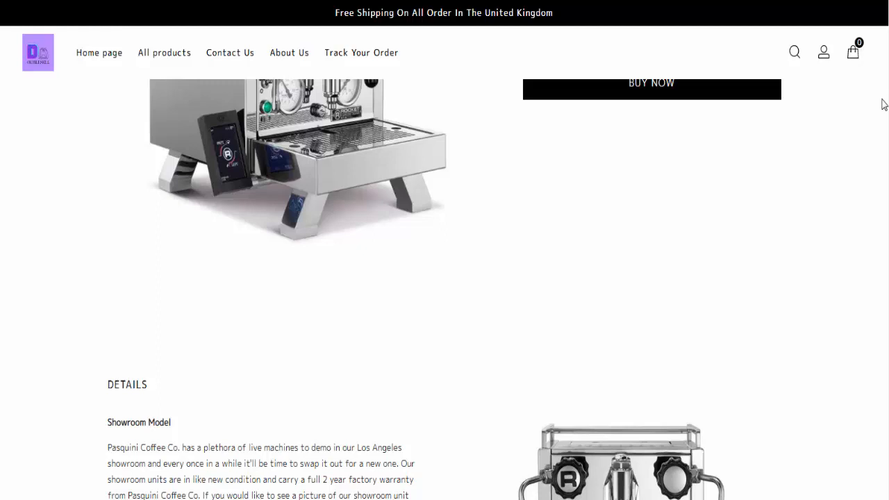
Scroll through the Showroom Model, Overview and Pasquini Difference text beside the front photo
{"action": "scroll", "scroll_direction": "down", "scroll_amount": 3}
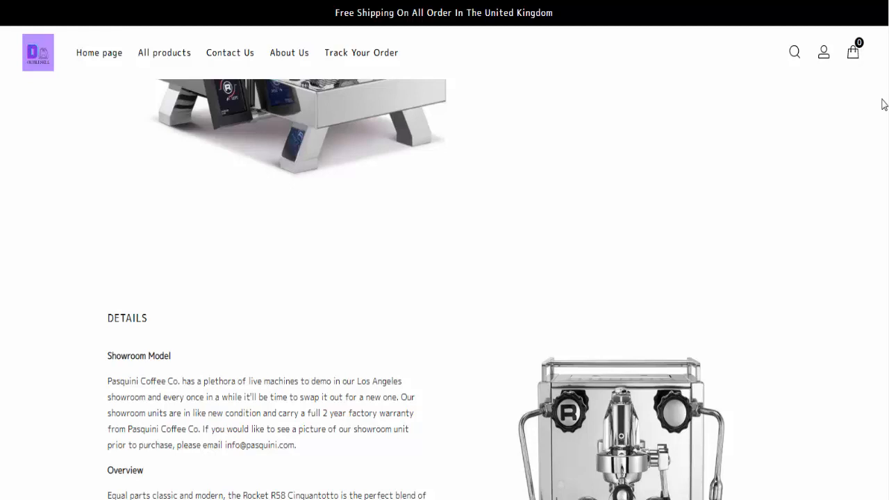
{"action": "scroll", "scroll_direction": "down", "scroll_amount": 3}
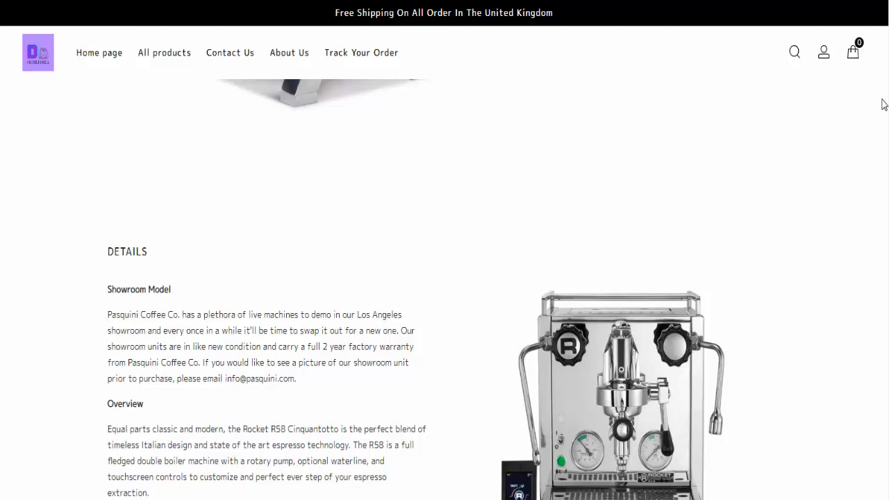
{"action": "scroll", "scroll_direction": "down", "scroll_amount": 3}
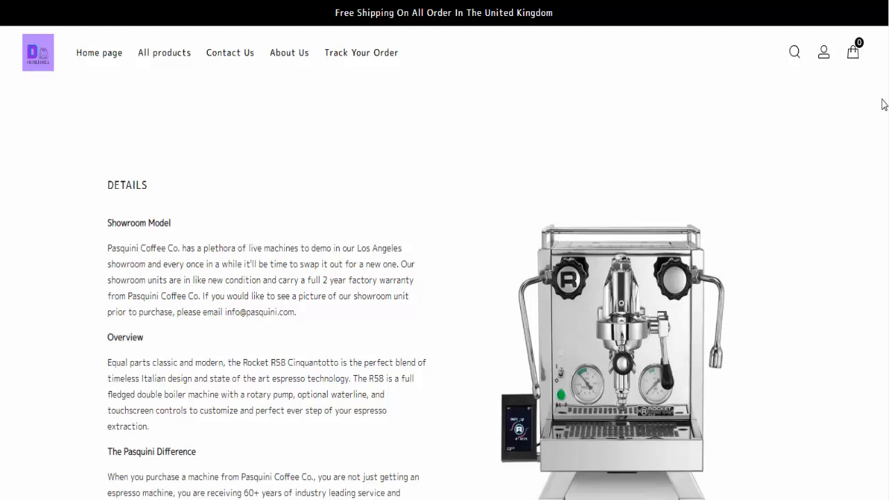
{"action": "scroll", "scroll_direction": "down", "scroll_amount": 3}
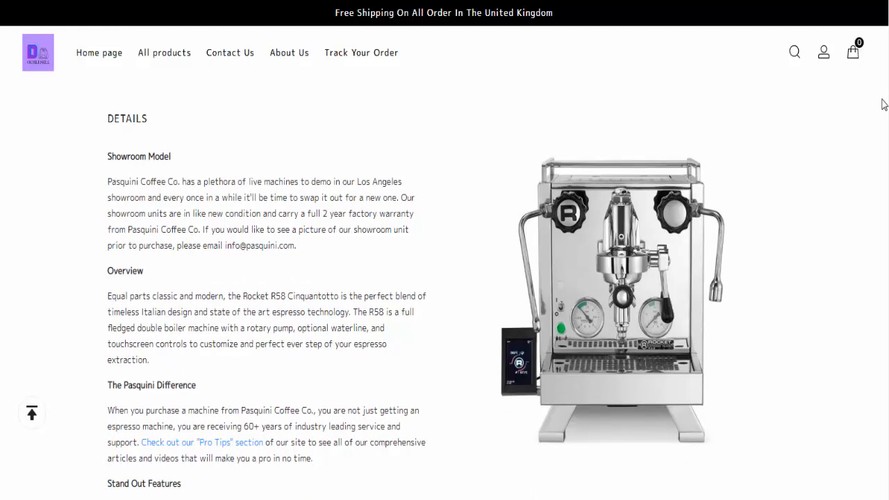
Scroll through the full Stand Out Features bullet list, ending at Dual Manometers
{"action": "scroll", "scroll_direction": "down", "scroll_amount": 3}
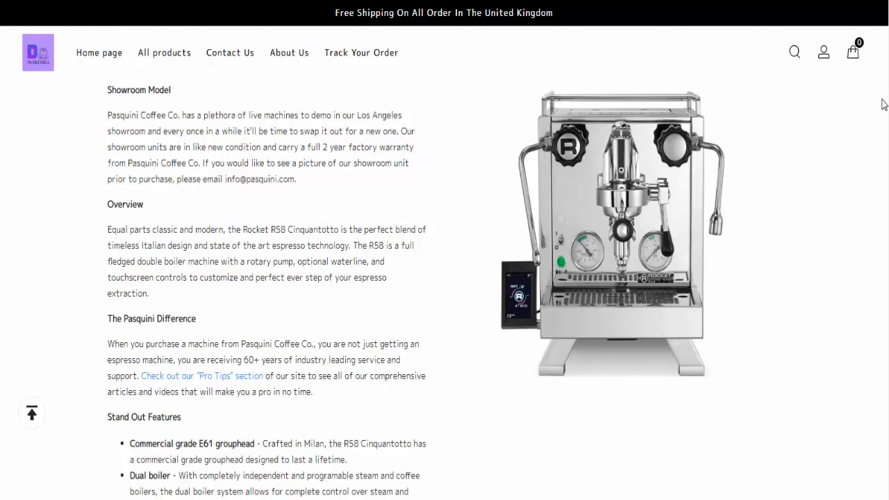
{"action": "scroll", "scroll_direction": "down", "scroll_amount": 3}
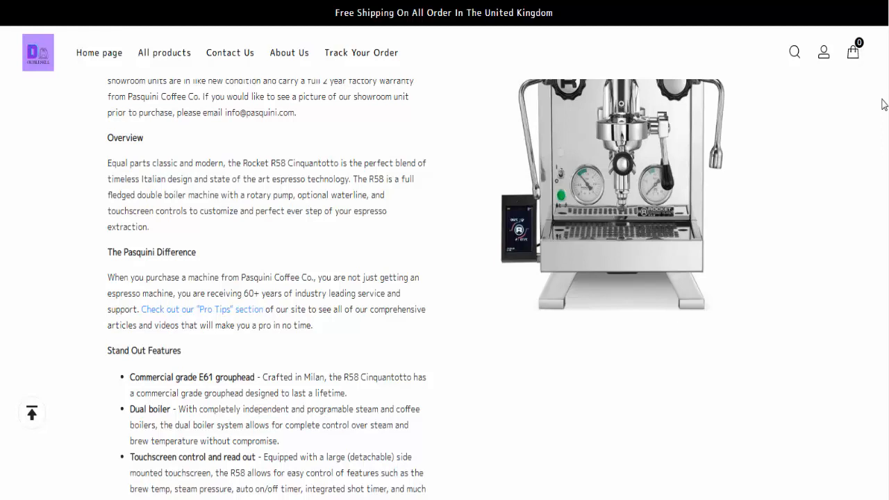
{"action": "scroll", "scroll_direction": "down", "scroll_amount": 3}
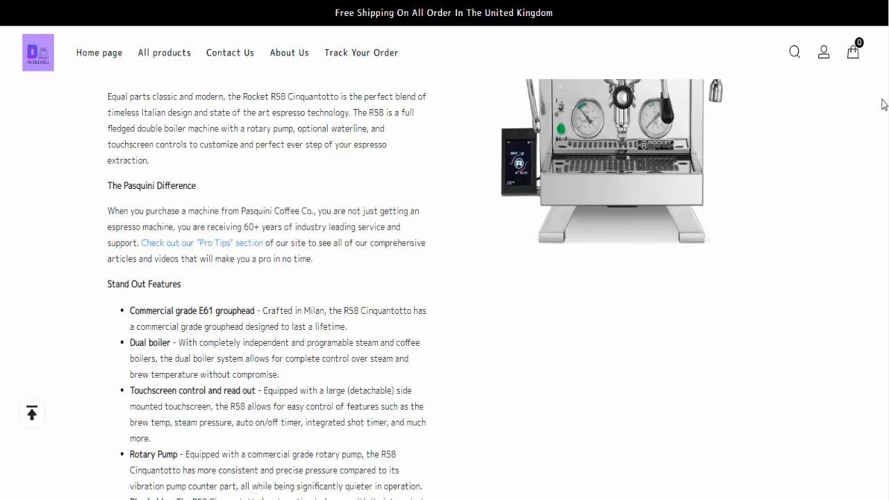
{"action": "scroll", "scroll_direction": "down", "scroll_amount": 3}
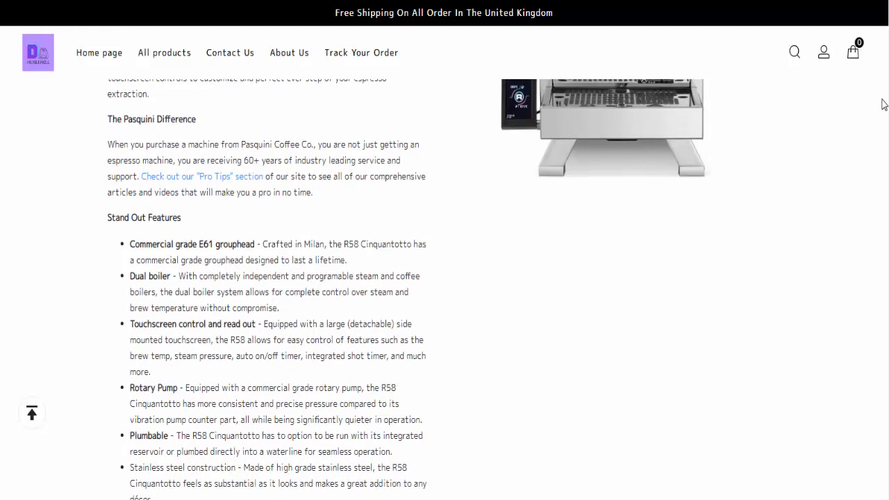
{"action": "scroll", "scroll_direction": "down", "scroll_amount": 3}
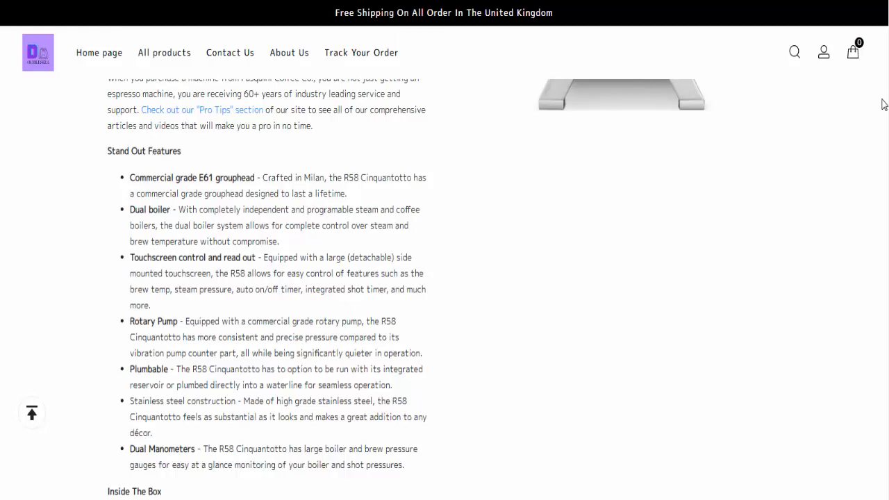
{"action": "scroll", "scroll_direction": "down", "scroll_amount": 3}
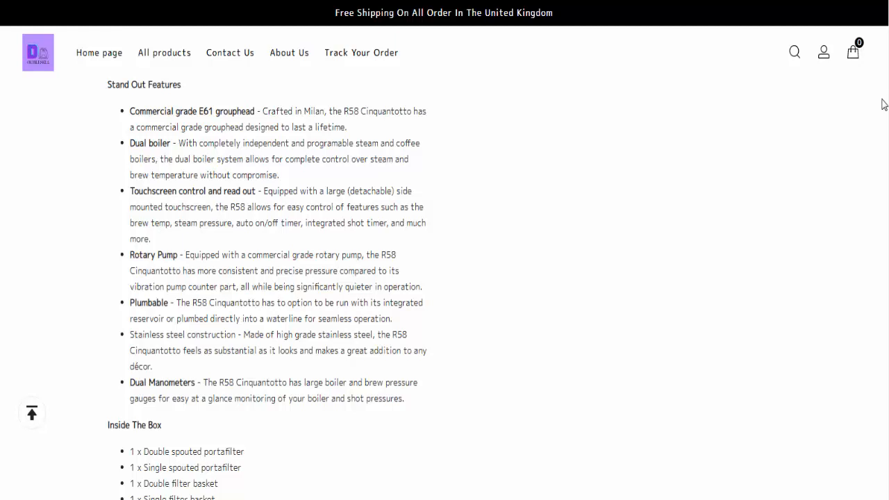
Scroll to the Inside The Box list with its bonus item and the Full Specifications table
{"action": "scroll", "scroll_direction": "down", "scroll_amount": 3}
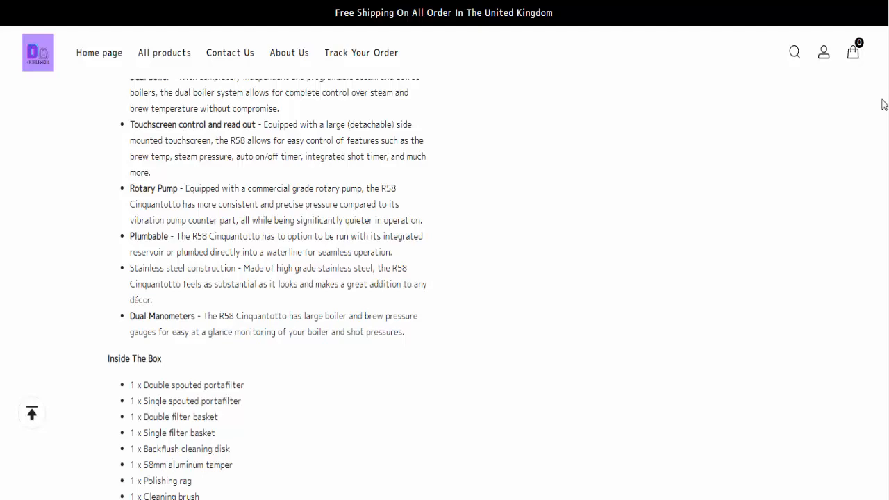
{"action": "scroll", "scroll_direction": "down", "scroll_amount": 3}
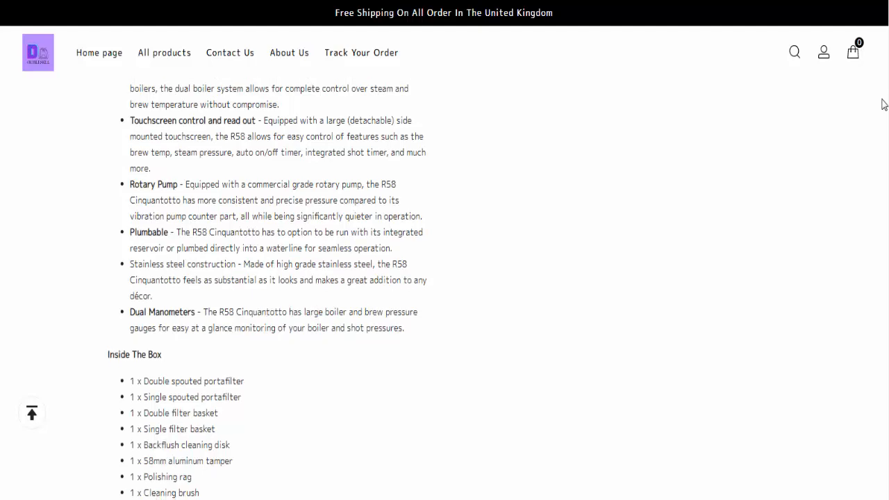
{"action": "scroll", "scroll_direction": "down", "scroll_amount": 3}
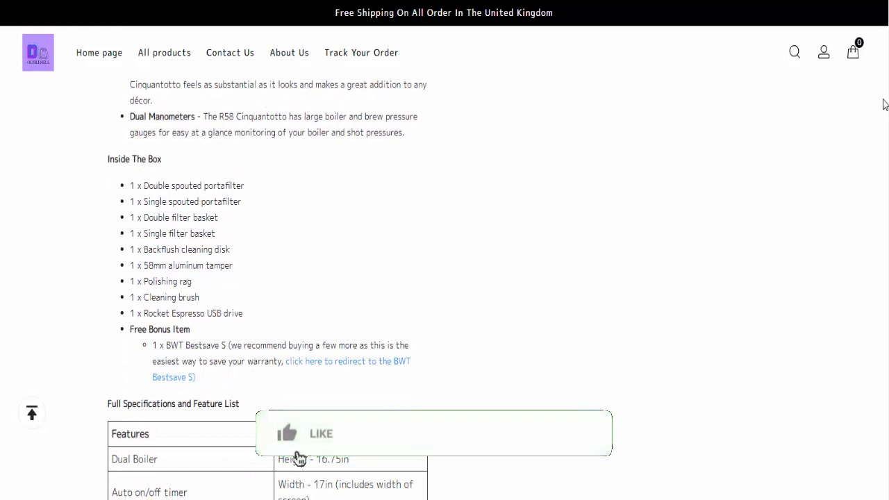
{"action": "left_click", "coordinate": [304, 433]}
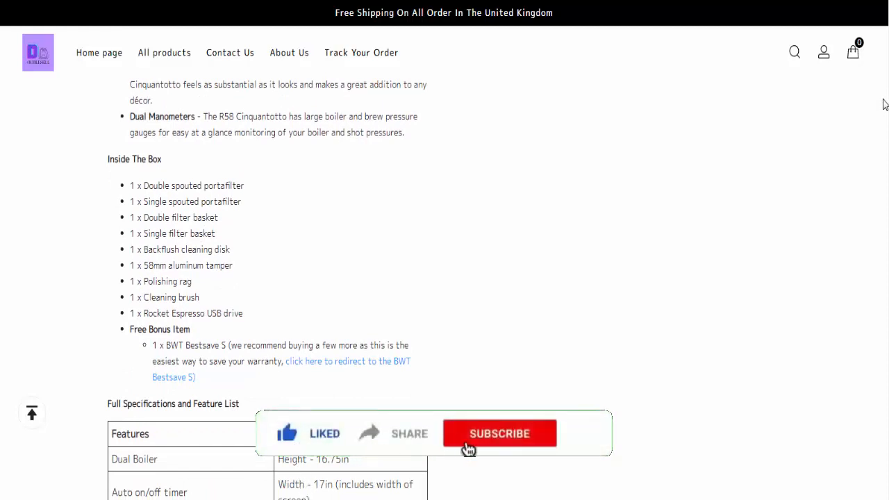
{"action": "left_click", "coordinate": [500, 433]}
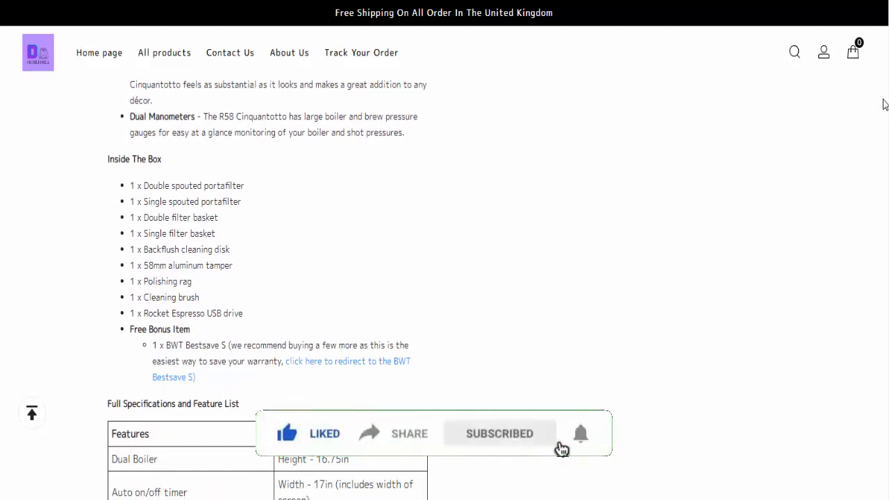